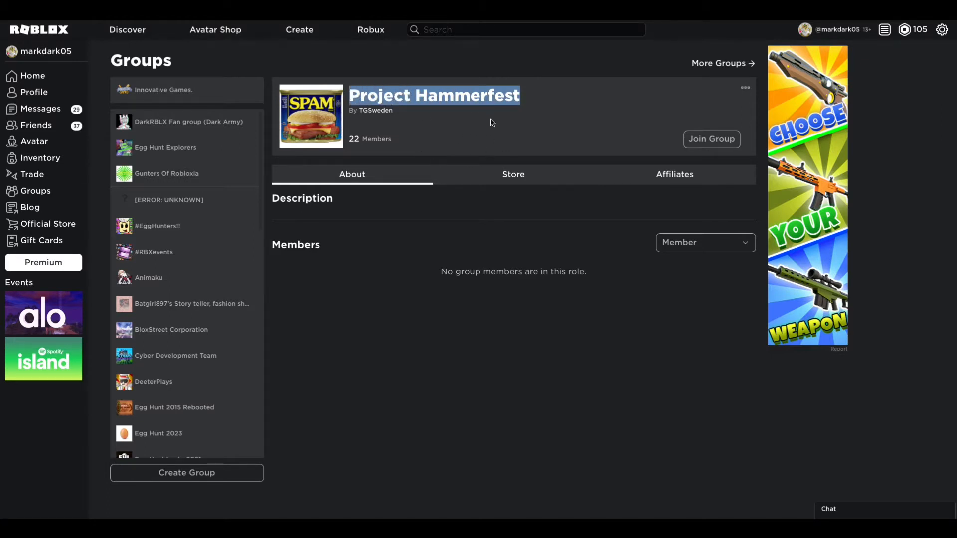
mouse_move(518, 119)
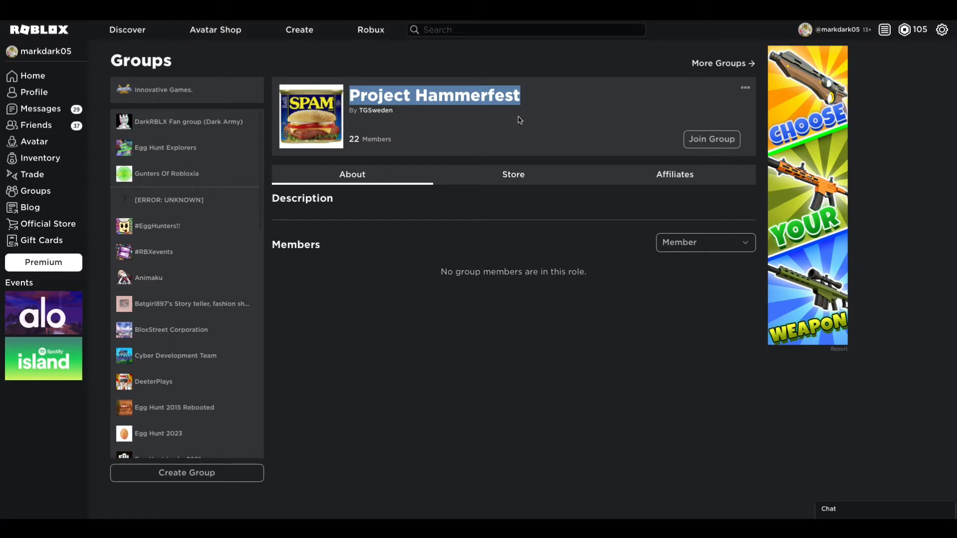
Filter the Project Hammerfest group's Members list by the Dev role.
left_click(520, 95)
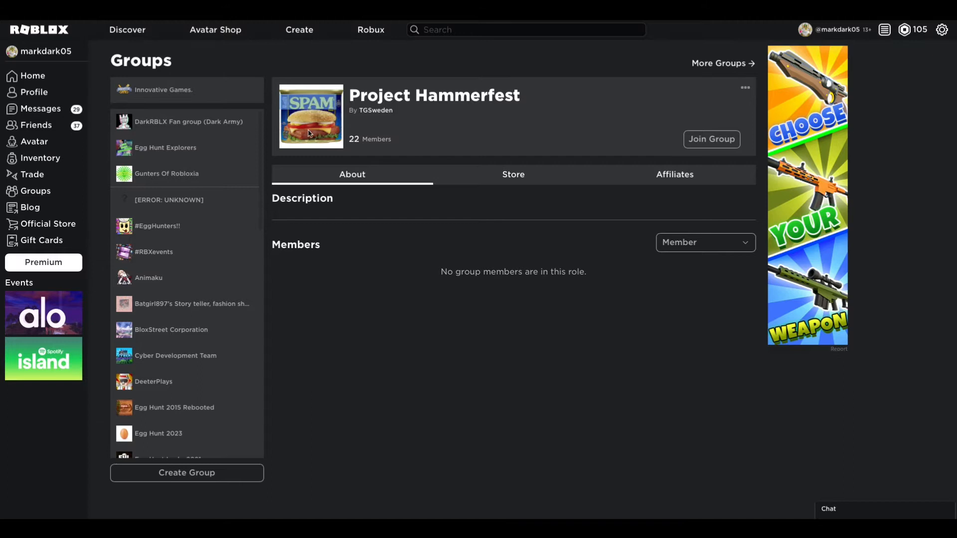
mouse_move(319, 80)
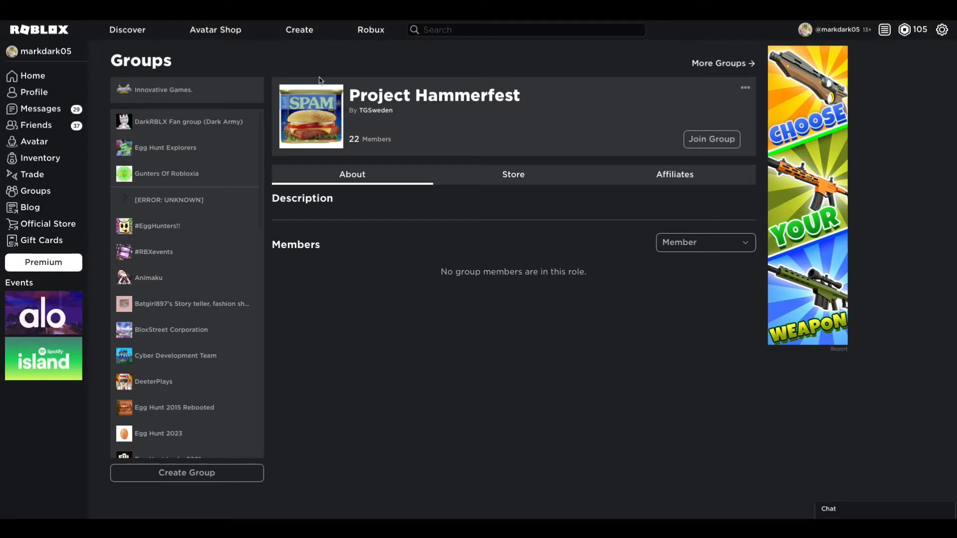
mouse_move(681, 267)
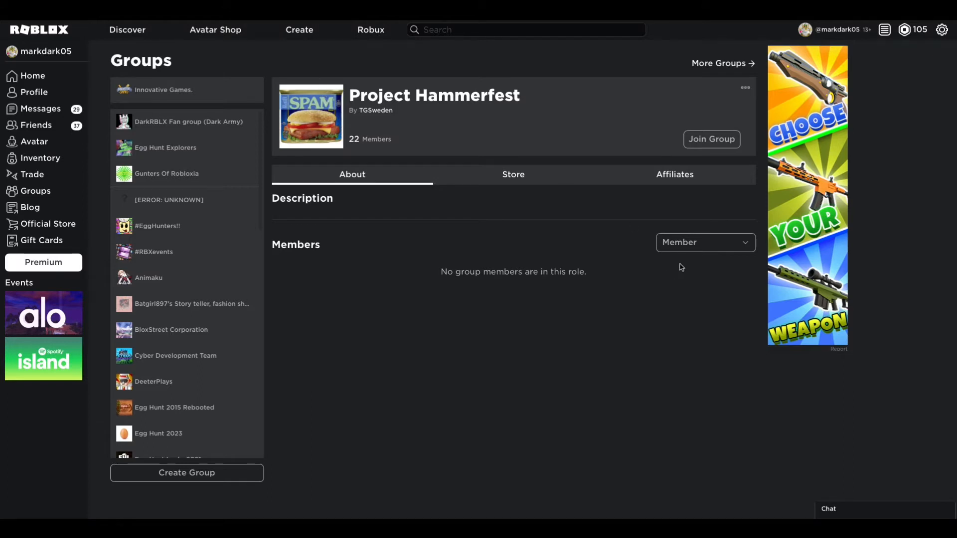
left_click(704, 242)
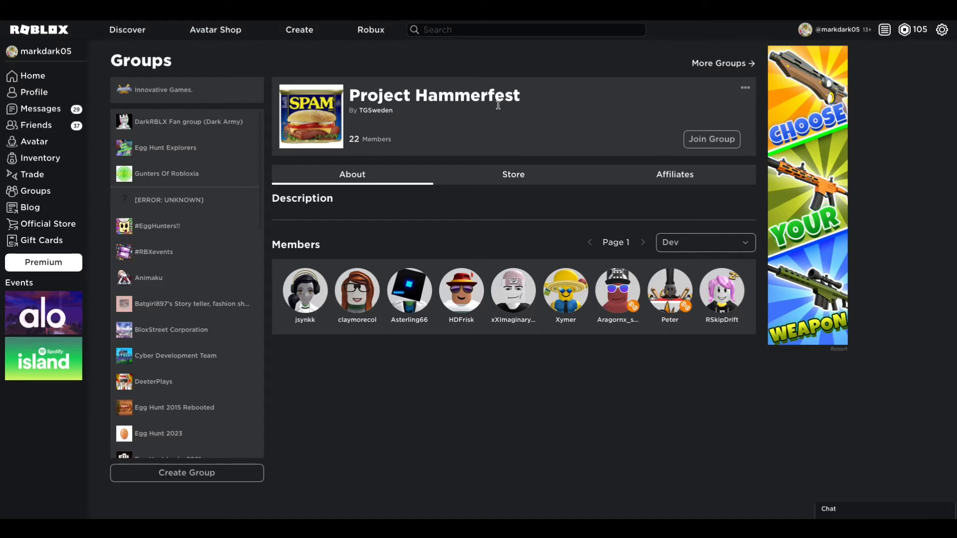
mouse_move(498, 109)
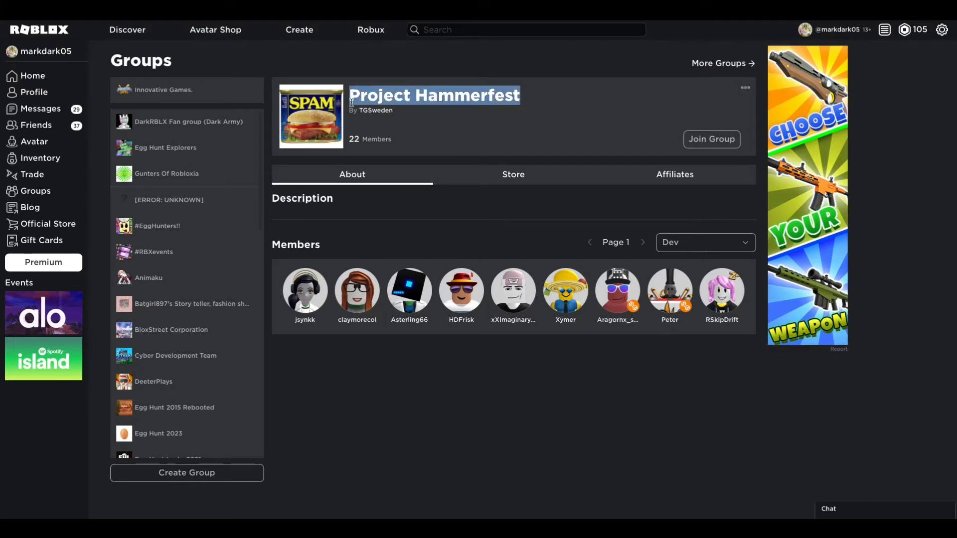
left_click(521, 100)
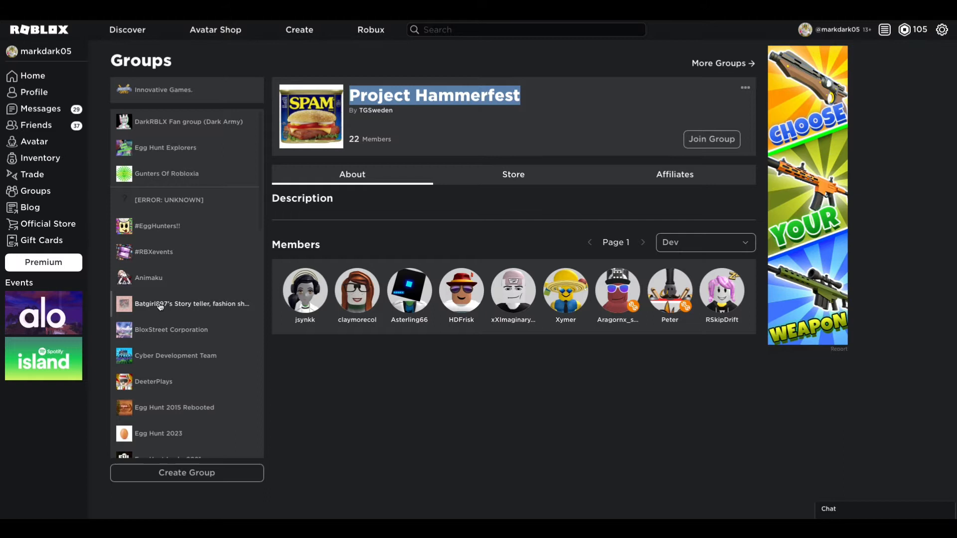
mouse_move(60, 359)
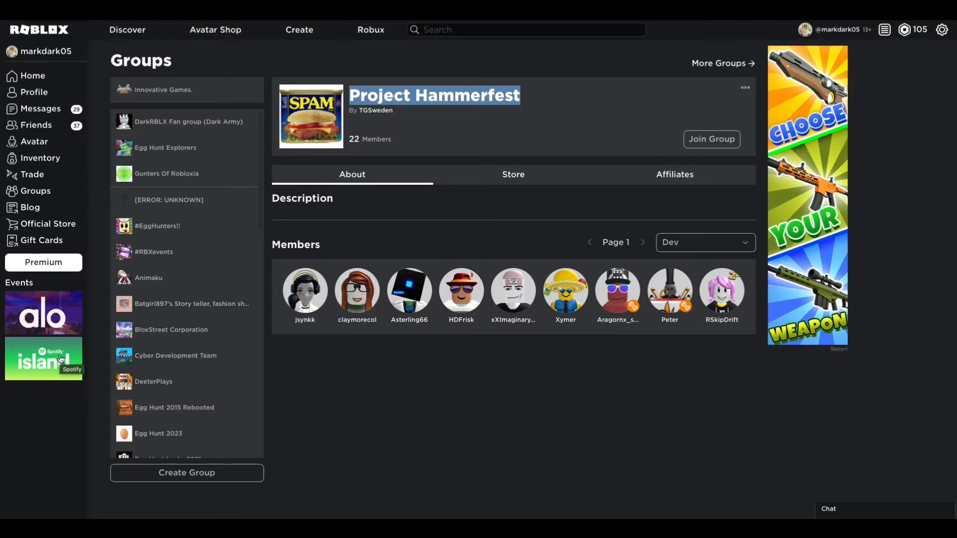
mouse_move(54, 359)
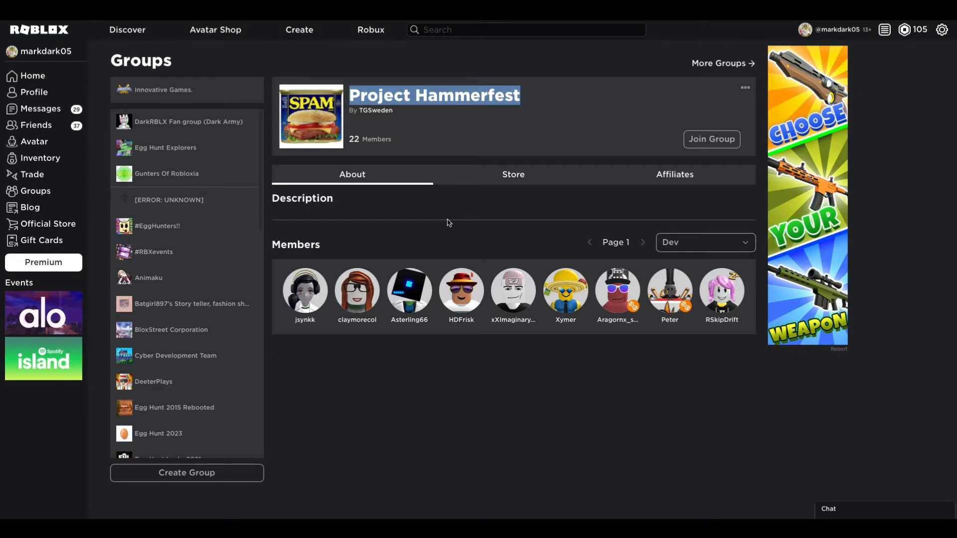
mouse_move(460, 228)
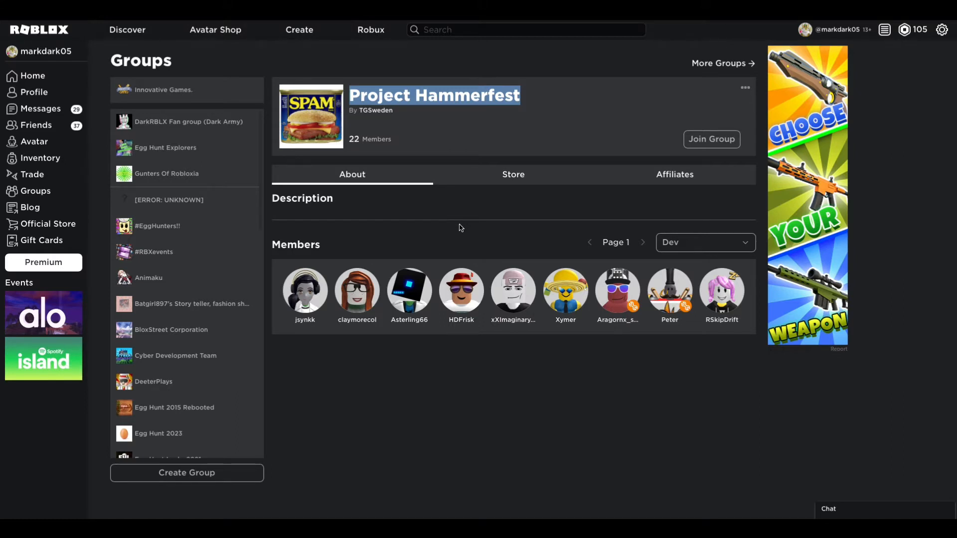
mouse_move(463, 232)
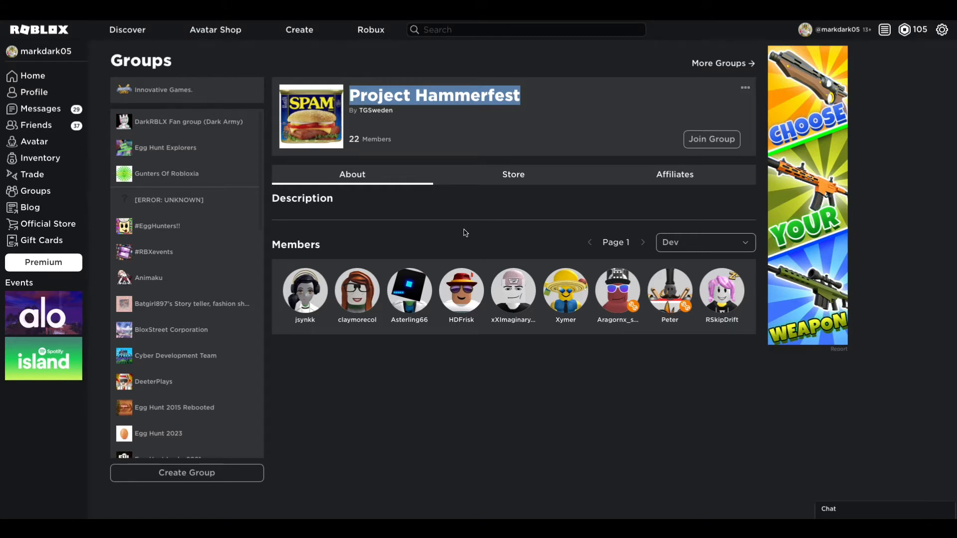
mouse_move(450, 148)
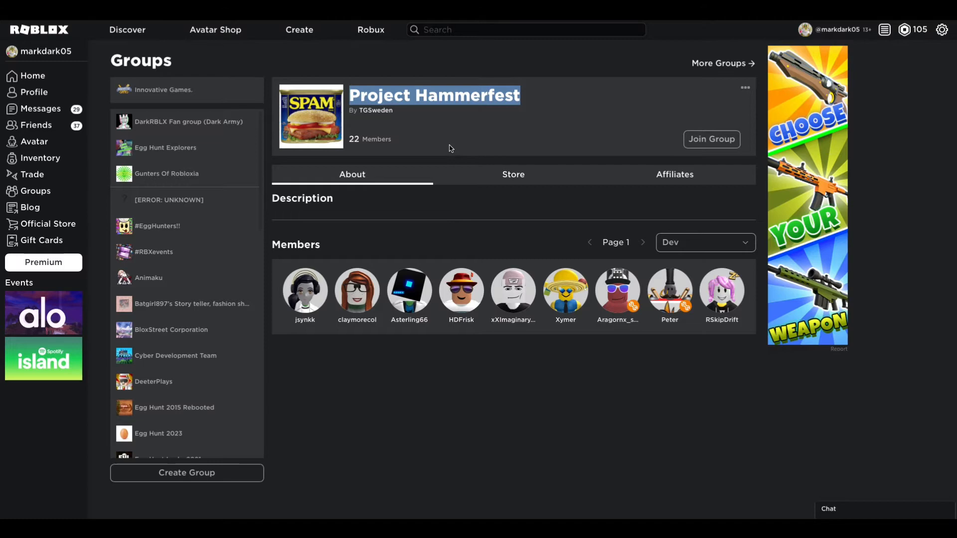
mouse_move(523, 131)
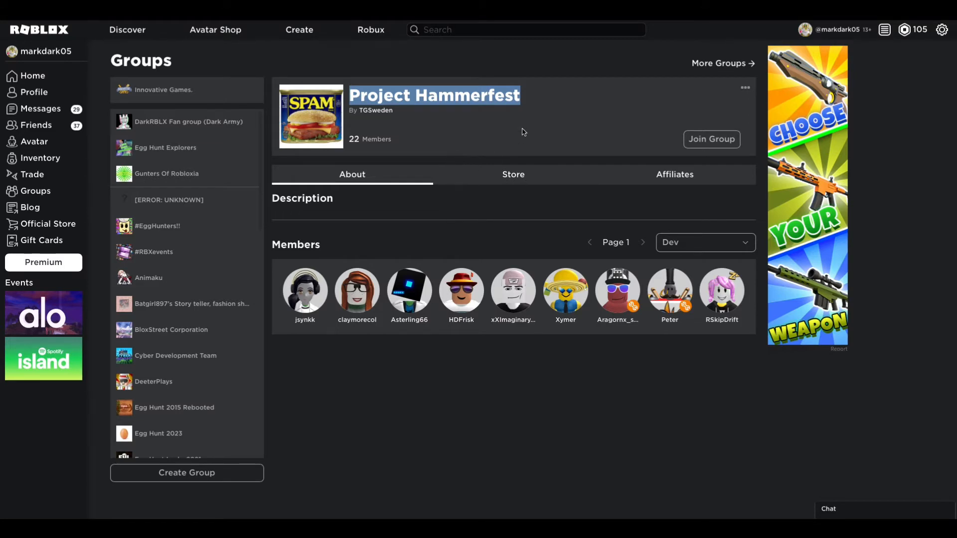
mouse_move(527, 132)
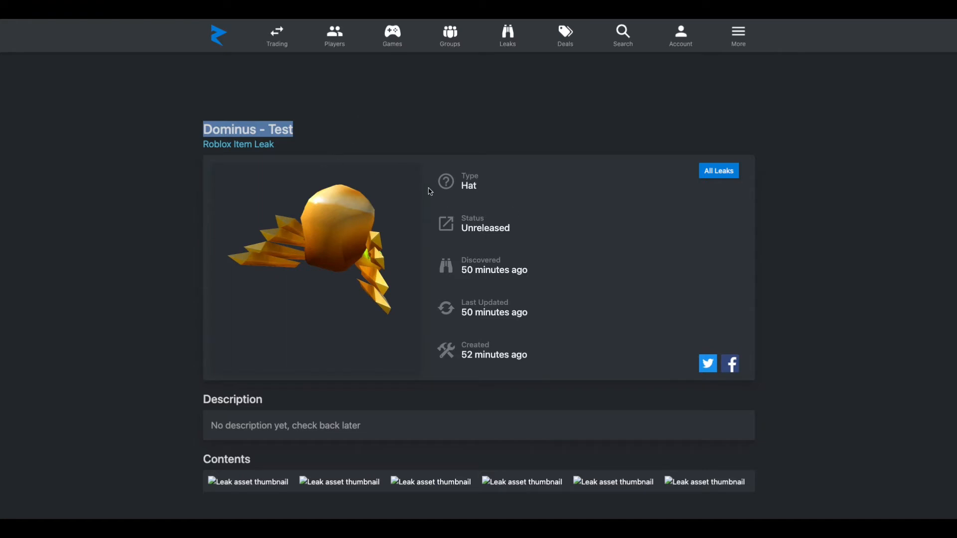
mouse_move(365, 172)
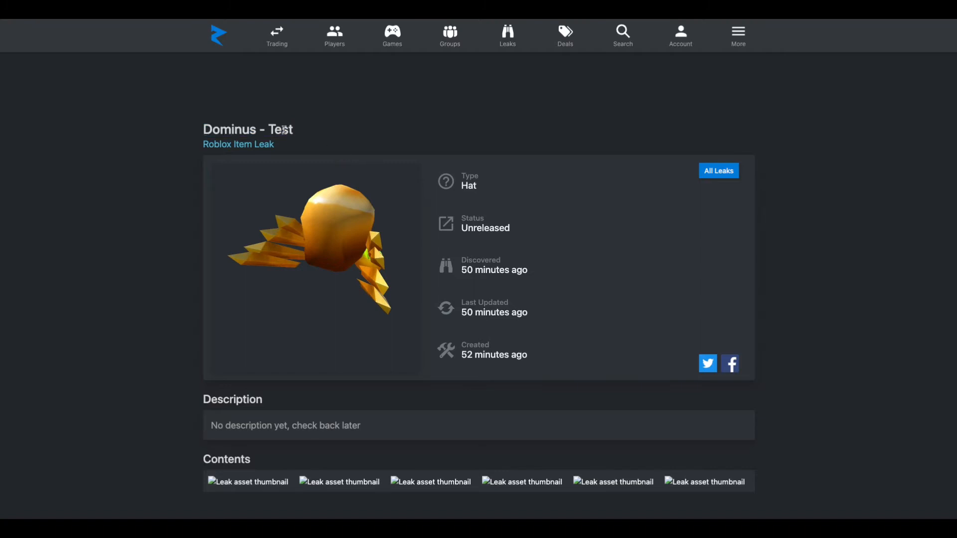
Select the 'Dominus - Test' item title on its Rolimons leak page.
triple_click(247, 129)
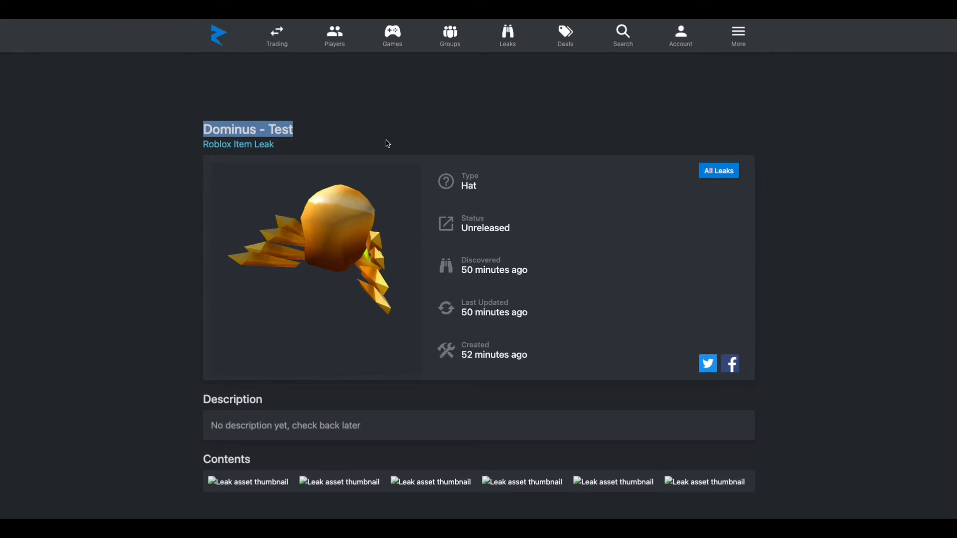
mouse_move(385, 148)
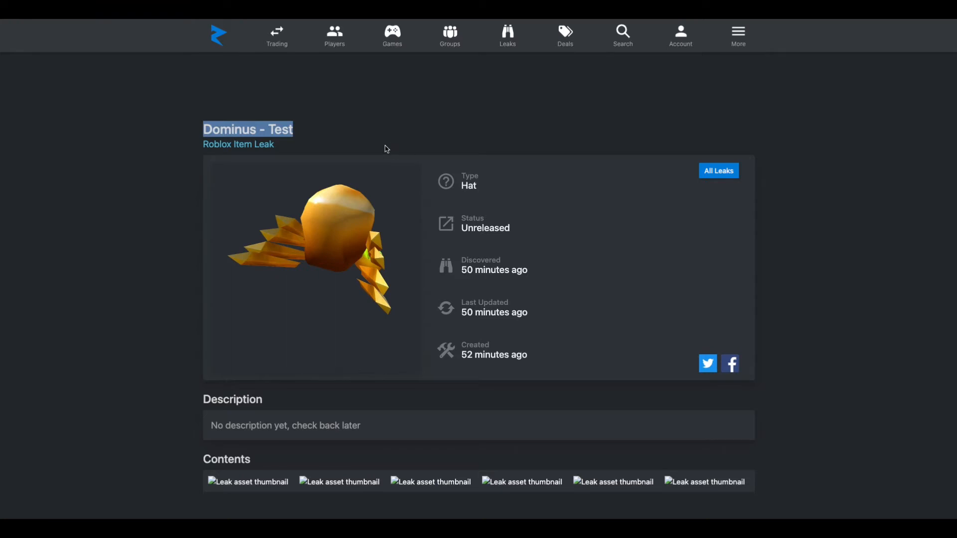
mouse_move(520, 365)
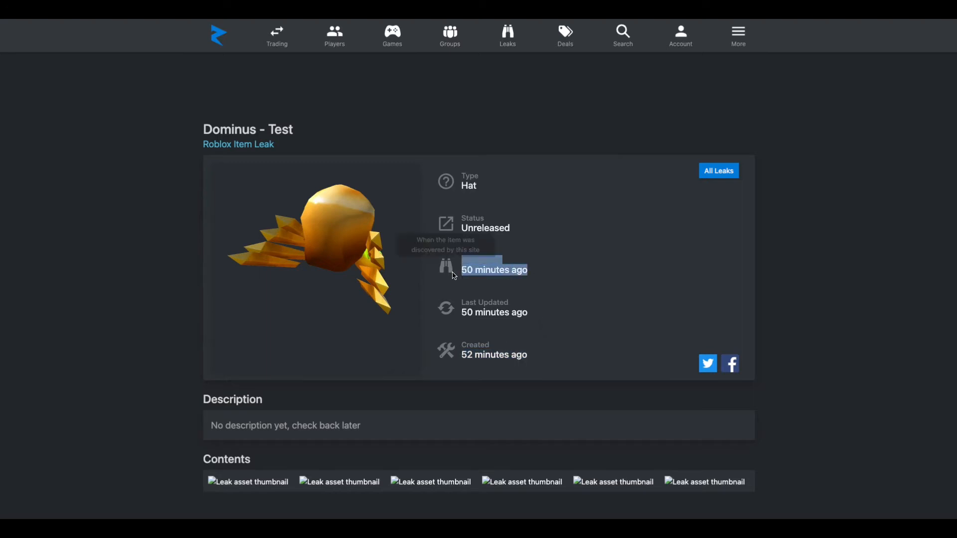
mouse_move(638, 232)
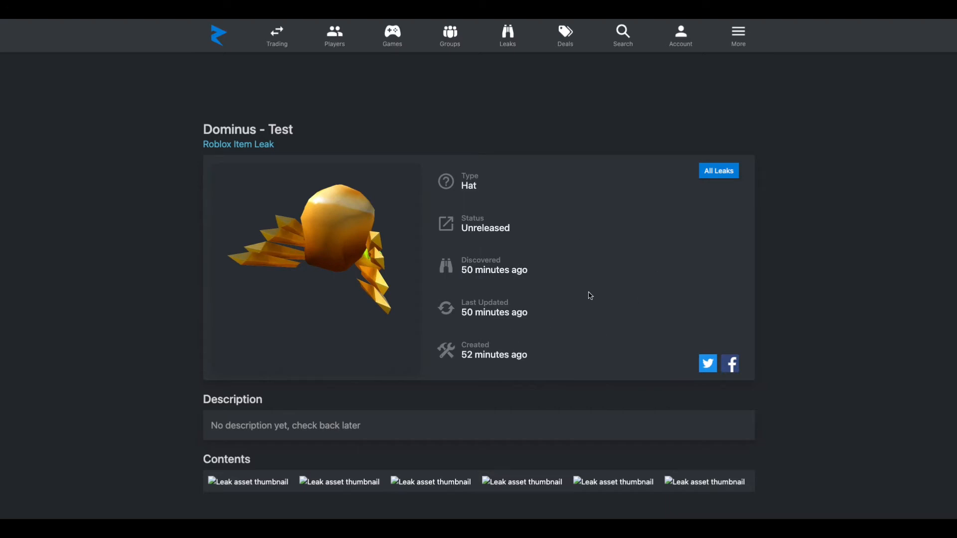
mouse_move(327, 174)
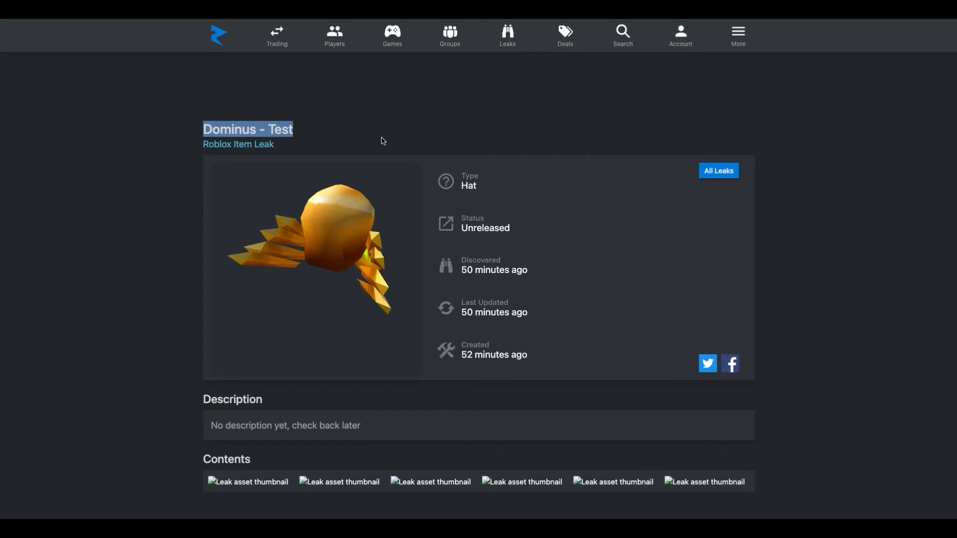
mouse_move(324, 135)
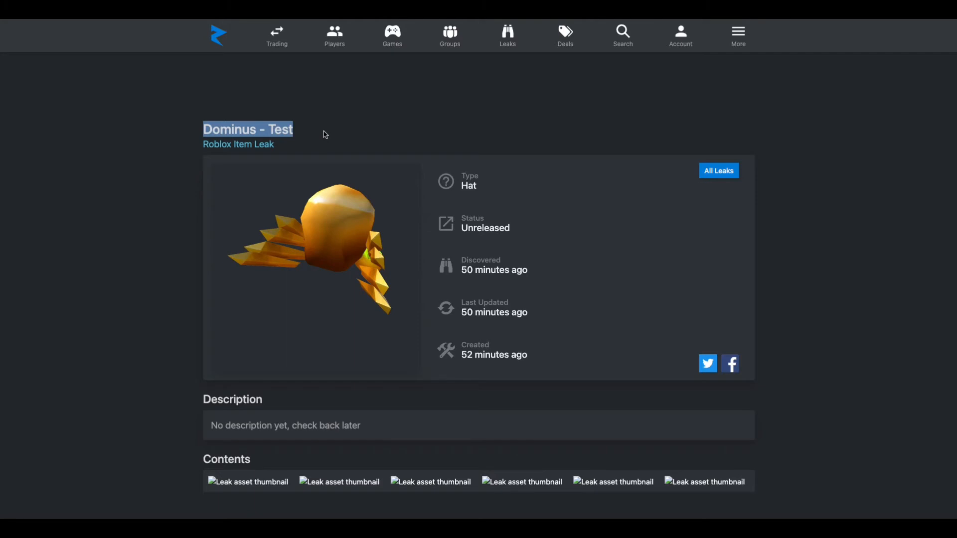
mouse_move(357, 140)
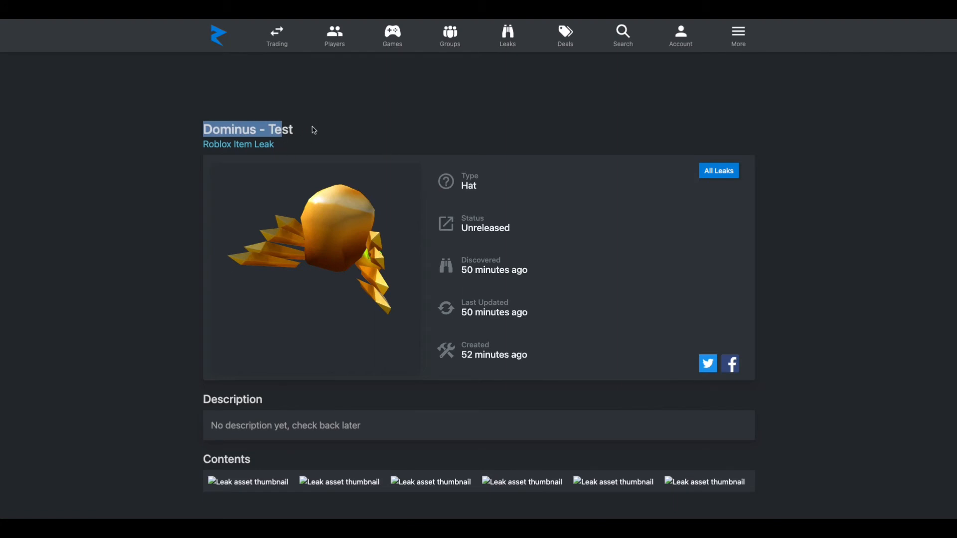
mouse_move(311, 130)
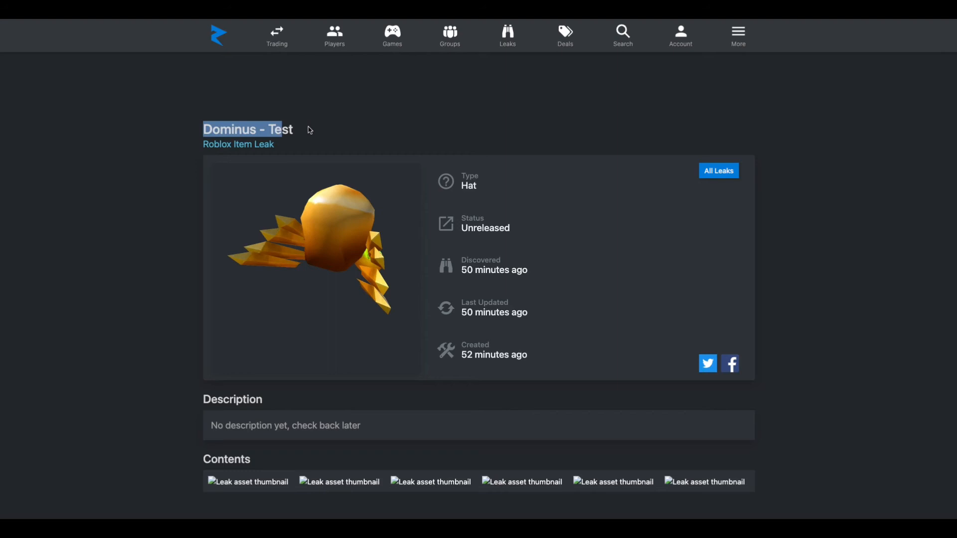
left_click(287, 128)
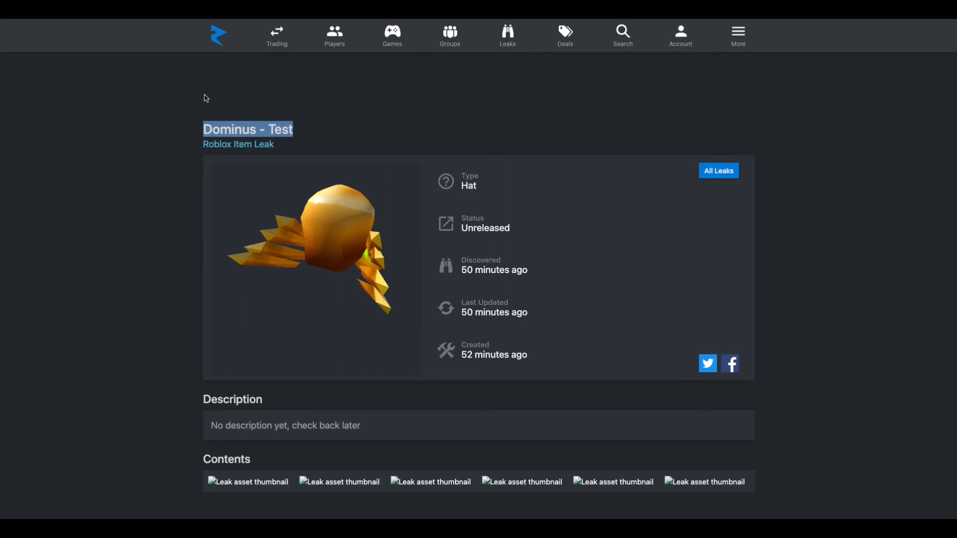
left_click(320, 117)
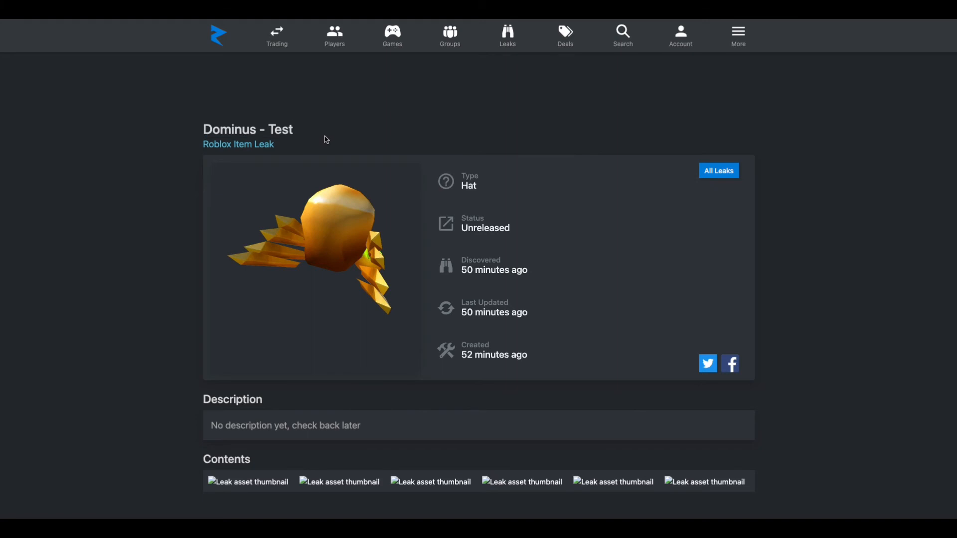
mouse_move(328, 232)
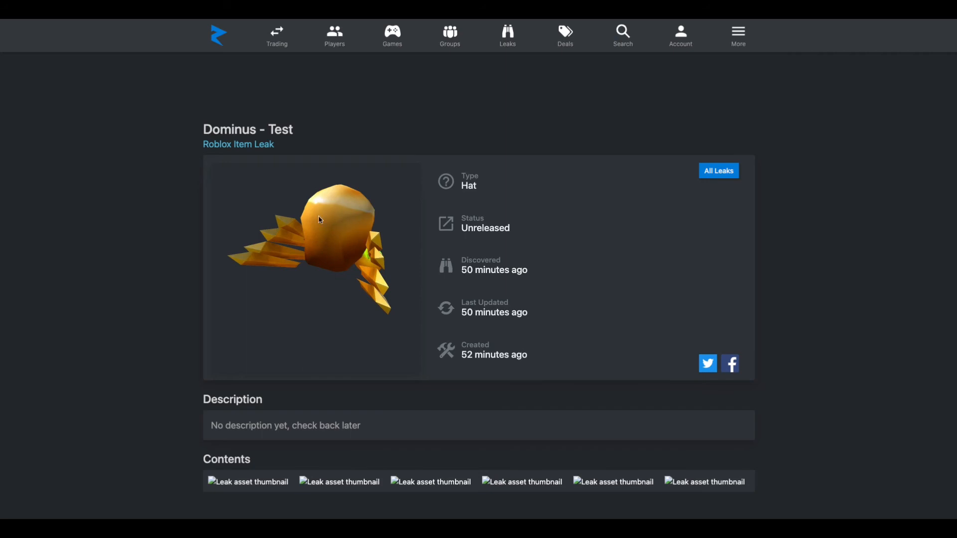
mouse_move(354, 240)
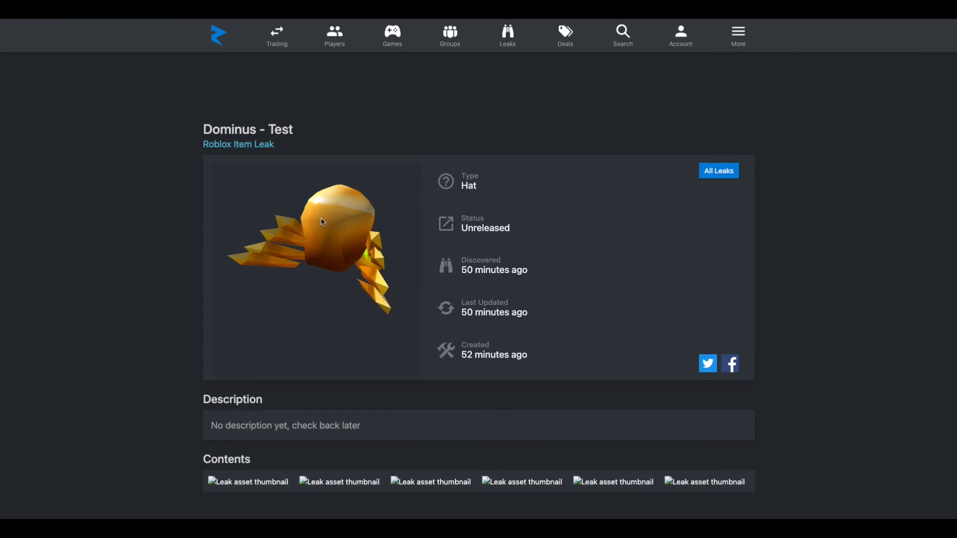
mouse_move(335, 255)
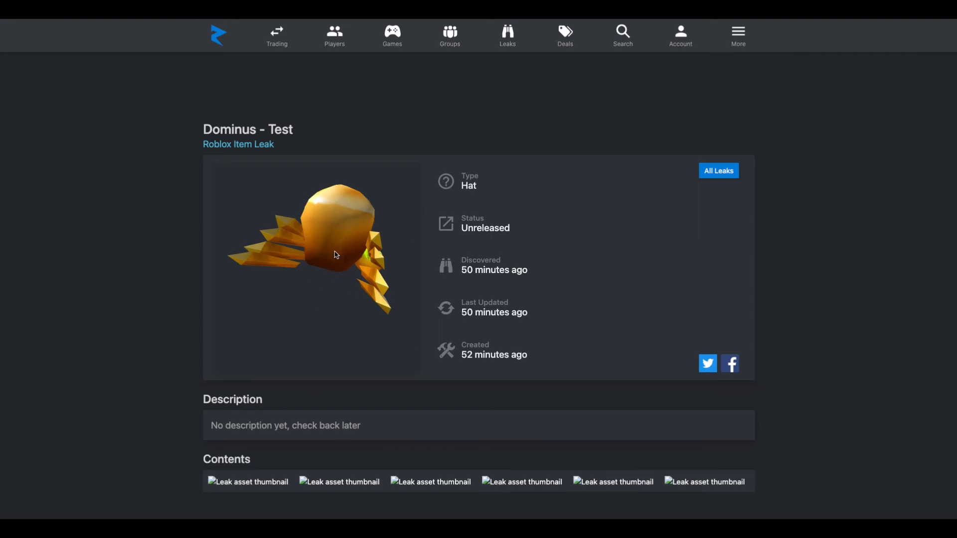
mouse_move(333, 244)
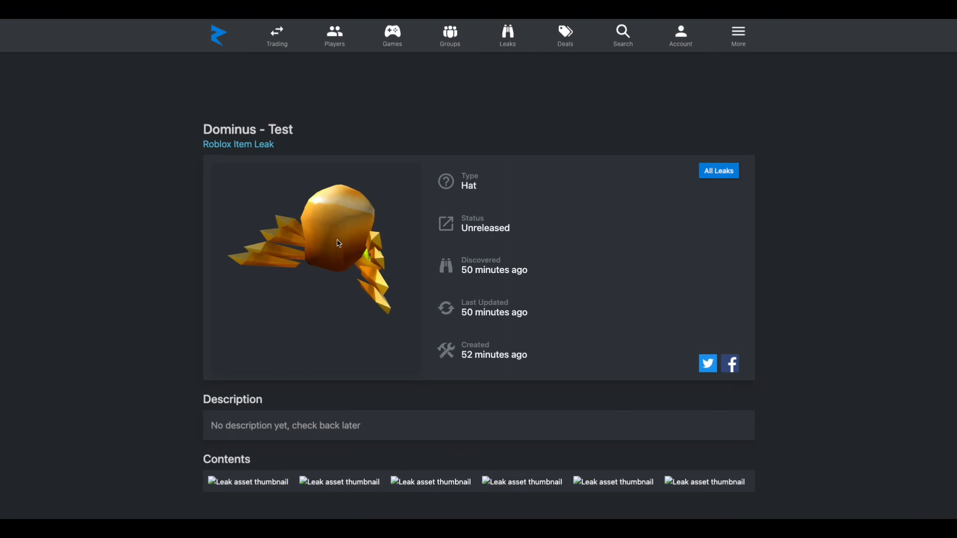
mouse_move(363, 260)
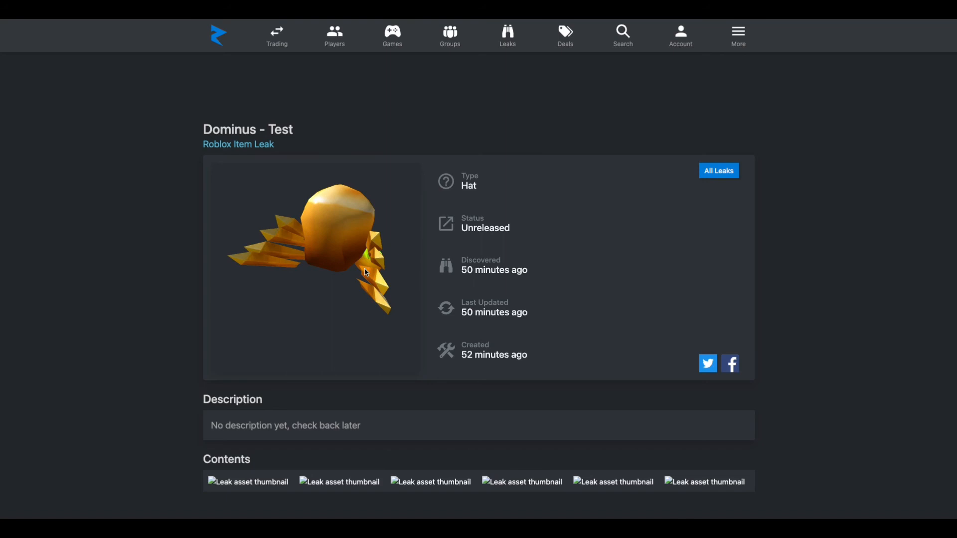
mouse_move(293, 274)
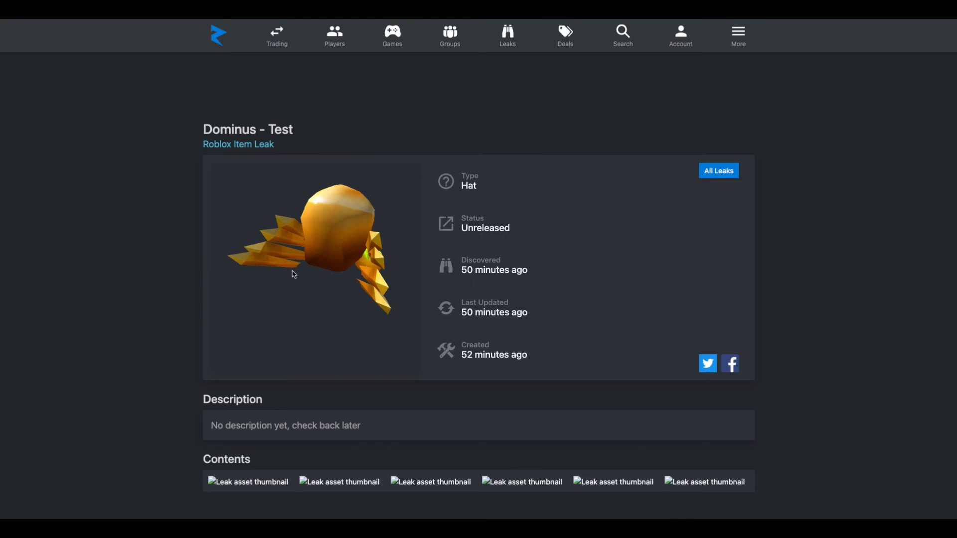
mouse_move(268, 254)
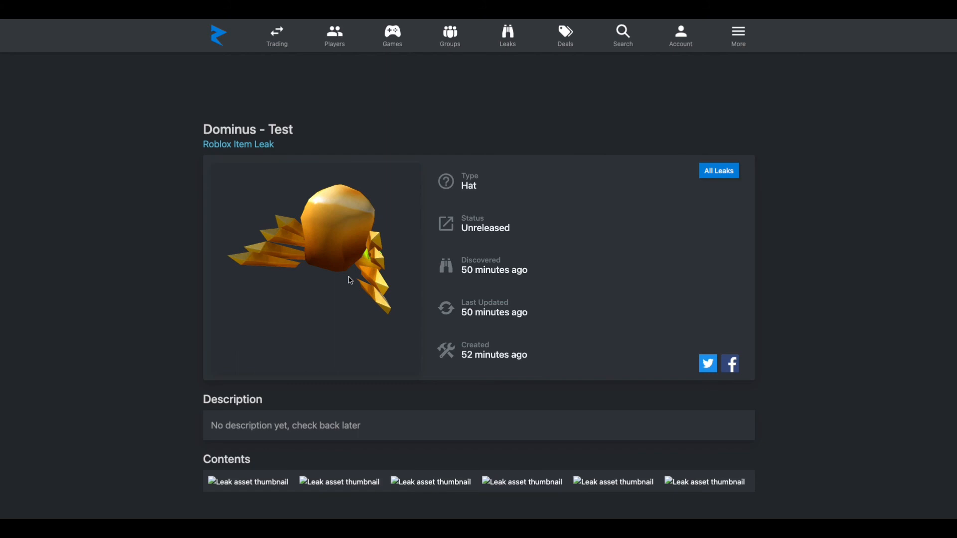
mouse_move(346, 292)
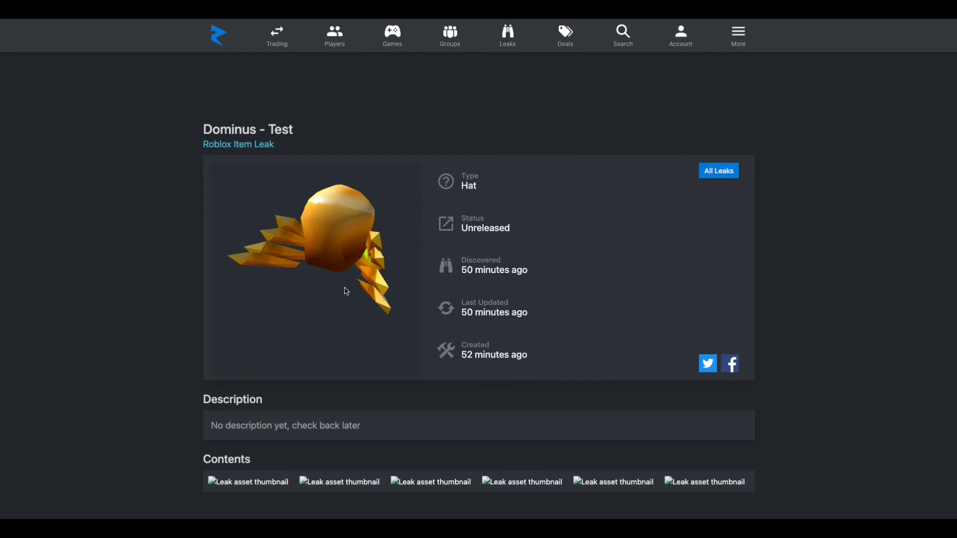
mouse_move(356, 237)
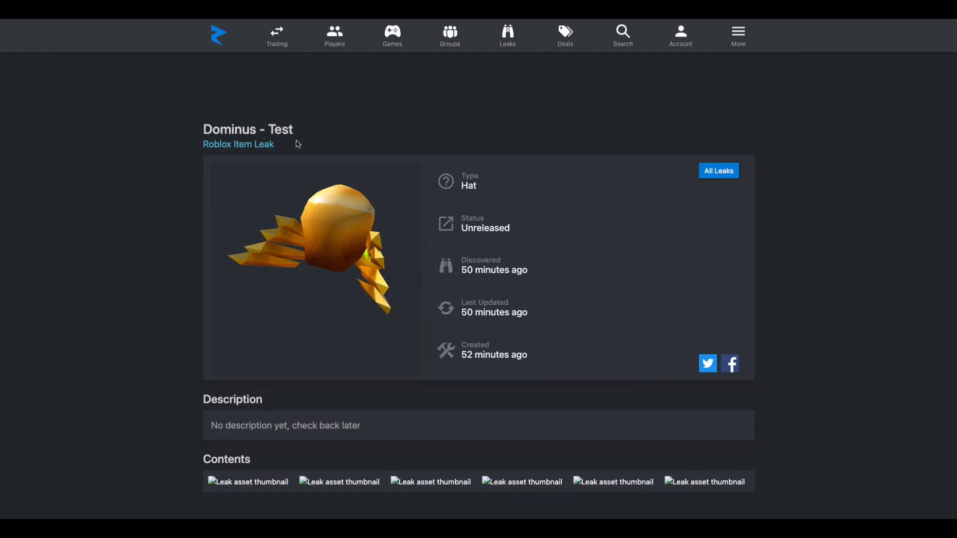
scroll("down", 3)
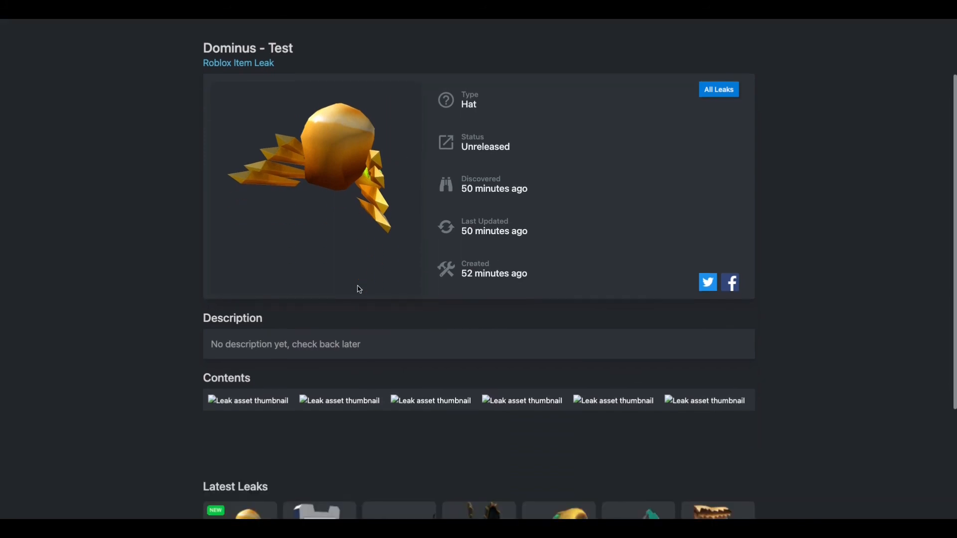